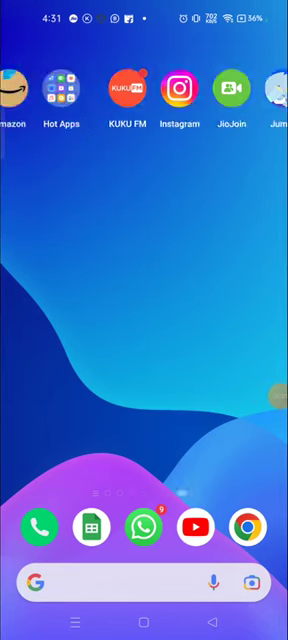
Launch Instagram from the home screen and browse the feed down past posts and back to the top.
scroll("left", 3)
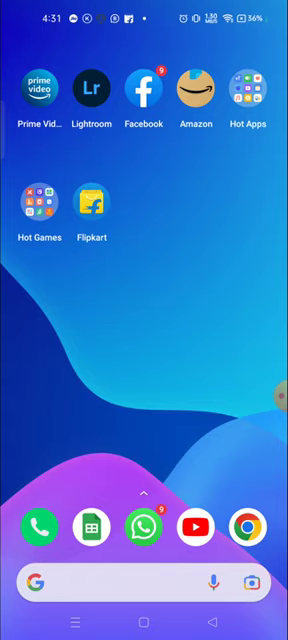
scroll("left", 3)
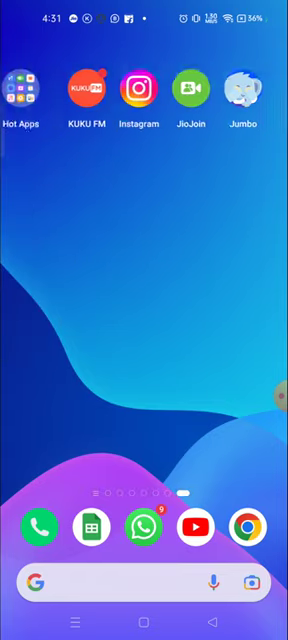
left_click(138, 90)
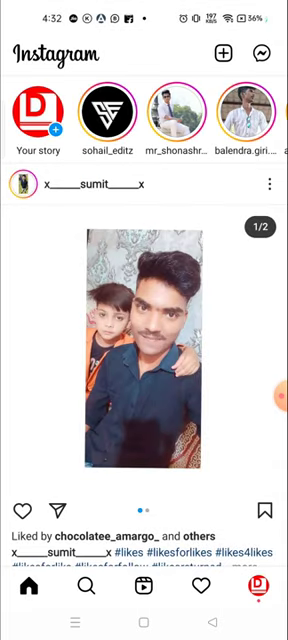
scroll("down", 3)
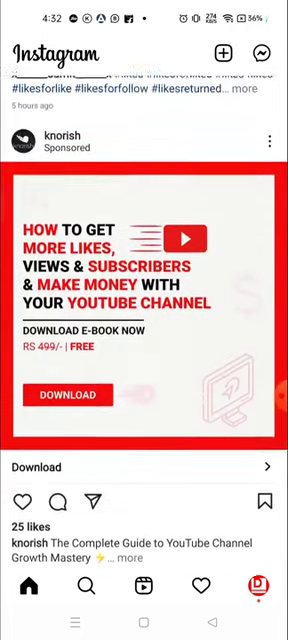
scroll("up", 3)
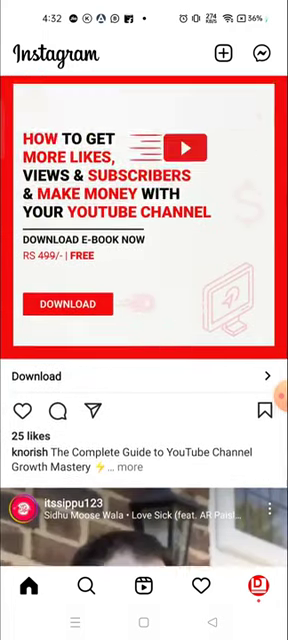
scroll("up", 3)
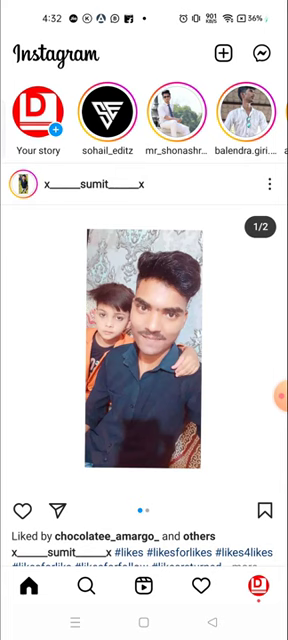
View the December 3, 2021 untitled video's insights from the profile: 2 likes, 0 comments, 0 saves.
left_click(262, 596)
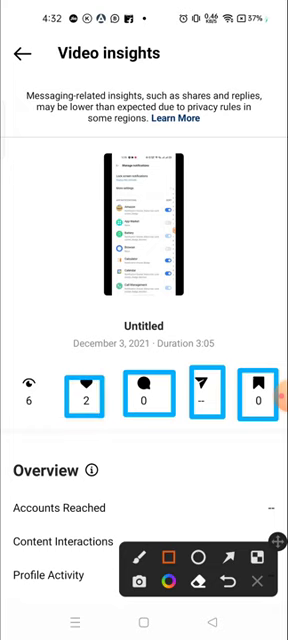
left_click(34, 396)
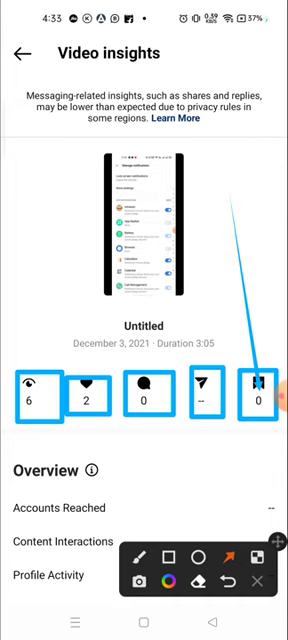
left_click(258, 582)
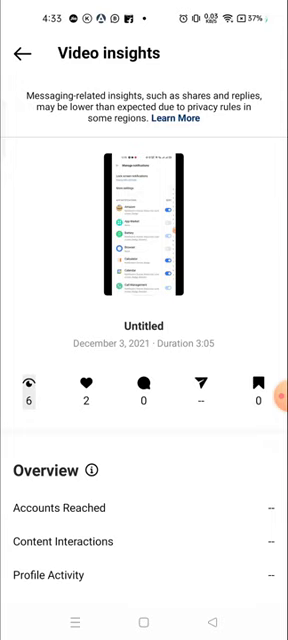
View the February 11, 2021 post's insights showing 1 like, 0 comments and Reach.
left_click(22, 52)
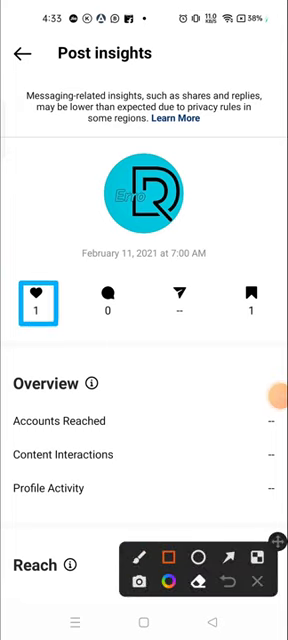
left_click(108, 300)
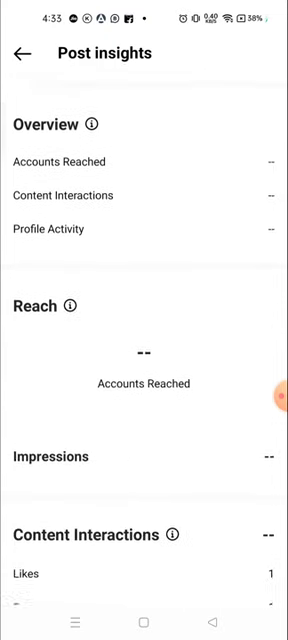
Review Content Interactions (1 save, 0 comments, shares) and return to the home feed.
scroll("down", 3)
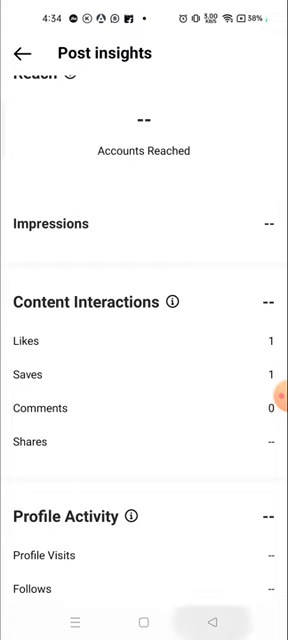
left_click(20, 52)
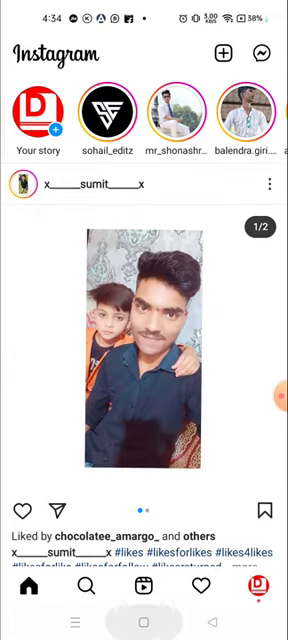